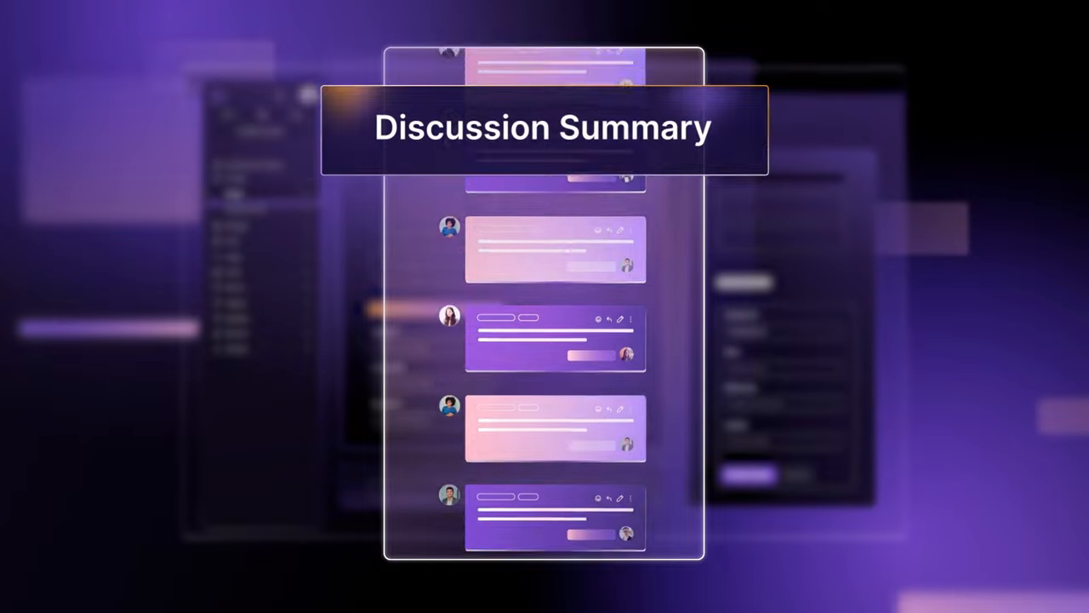
Step: Choose Generate issue description from the GitLab Duo menu in the Description toolbar
left_click(682, 147)
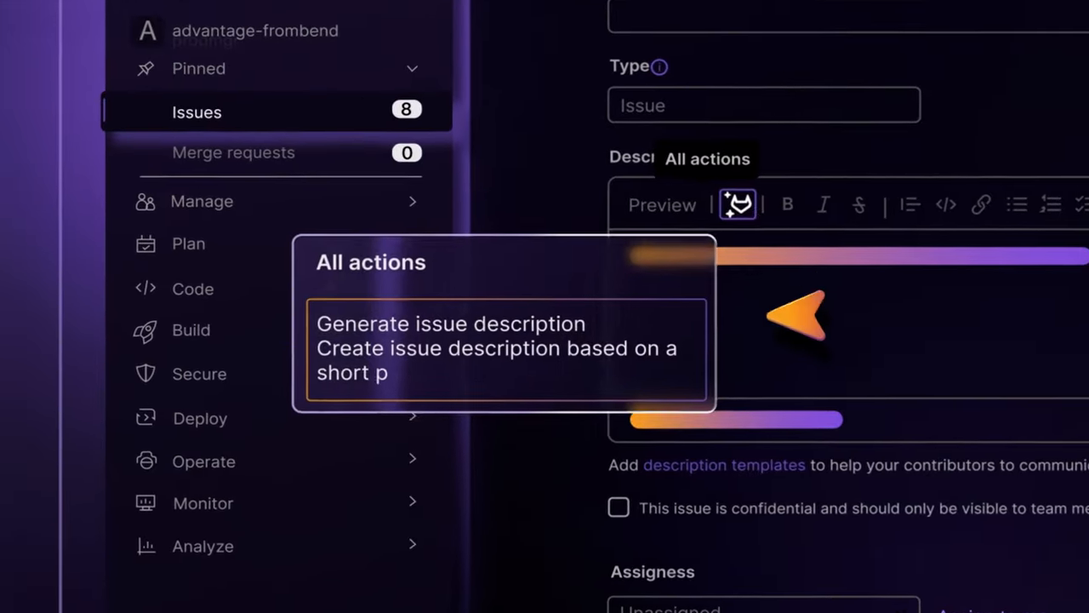
left_click(451, 323)
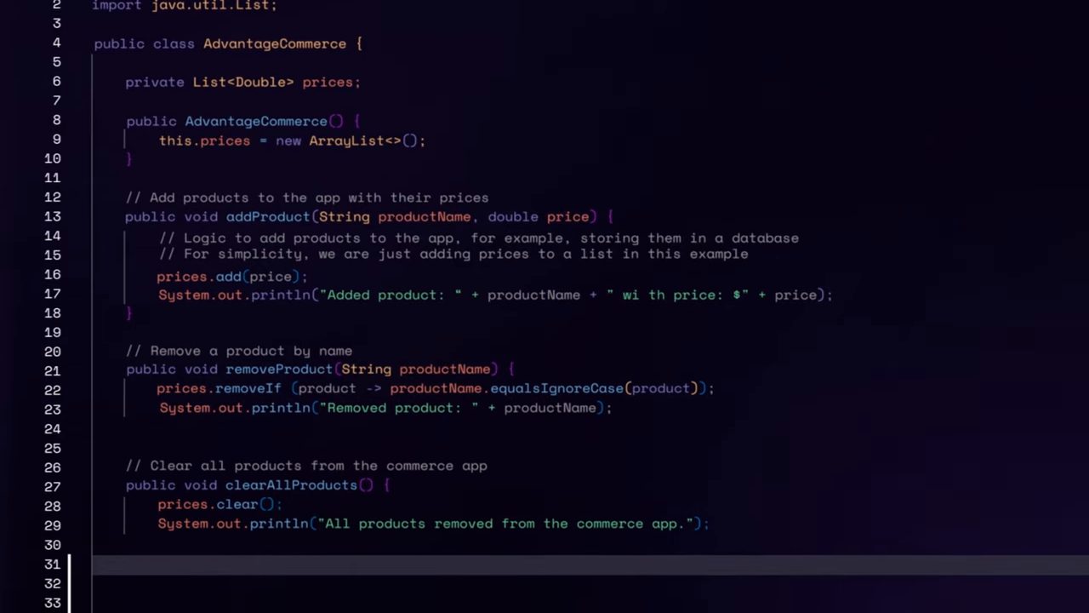
scroll("down", 3)
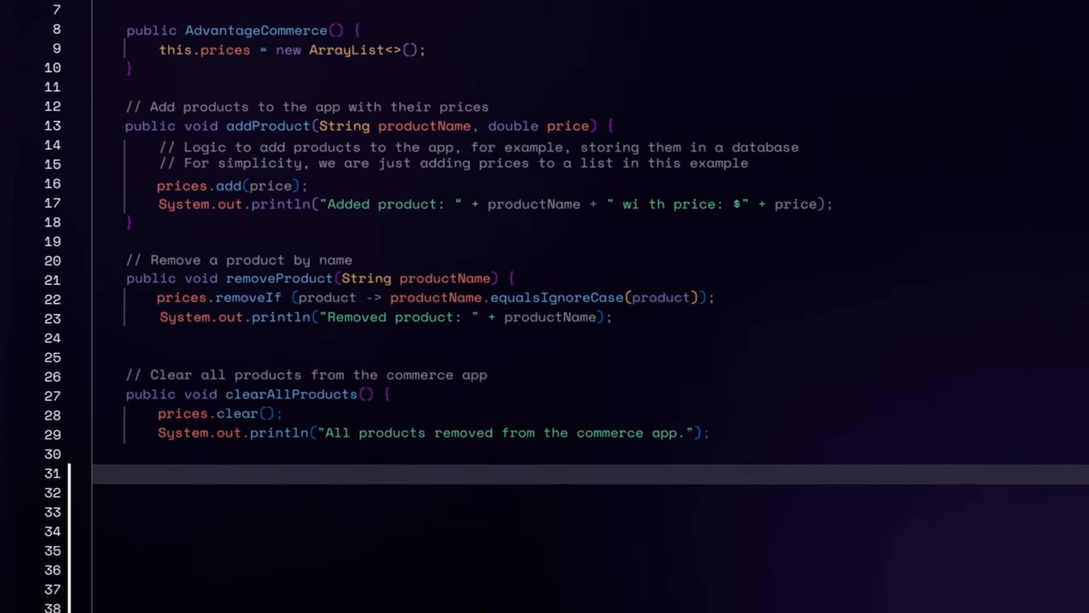
scroll("down", 3)
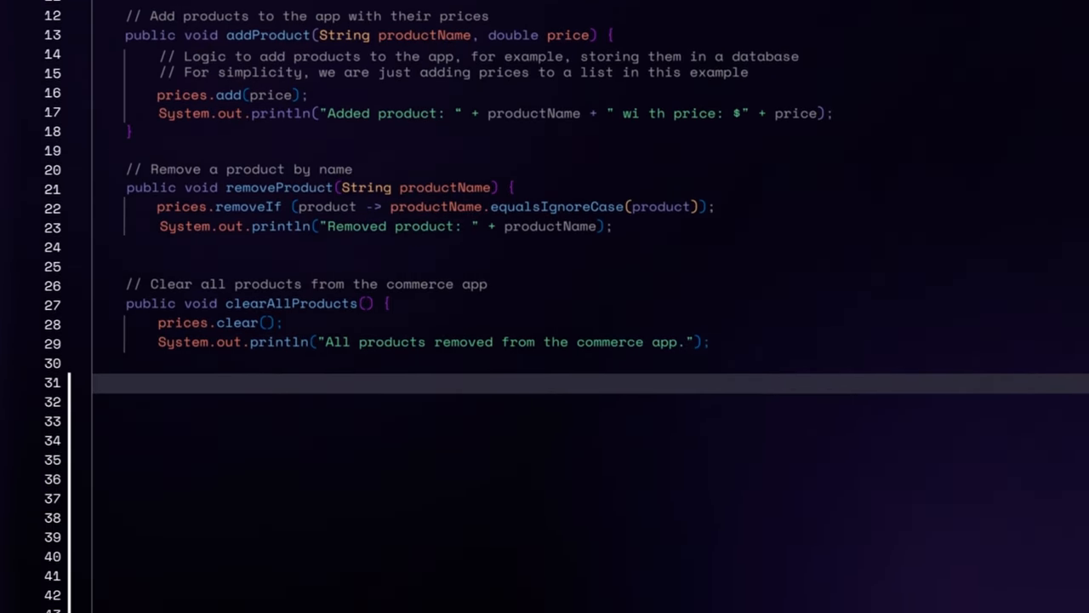
scroll("down", 3)
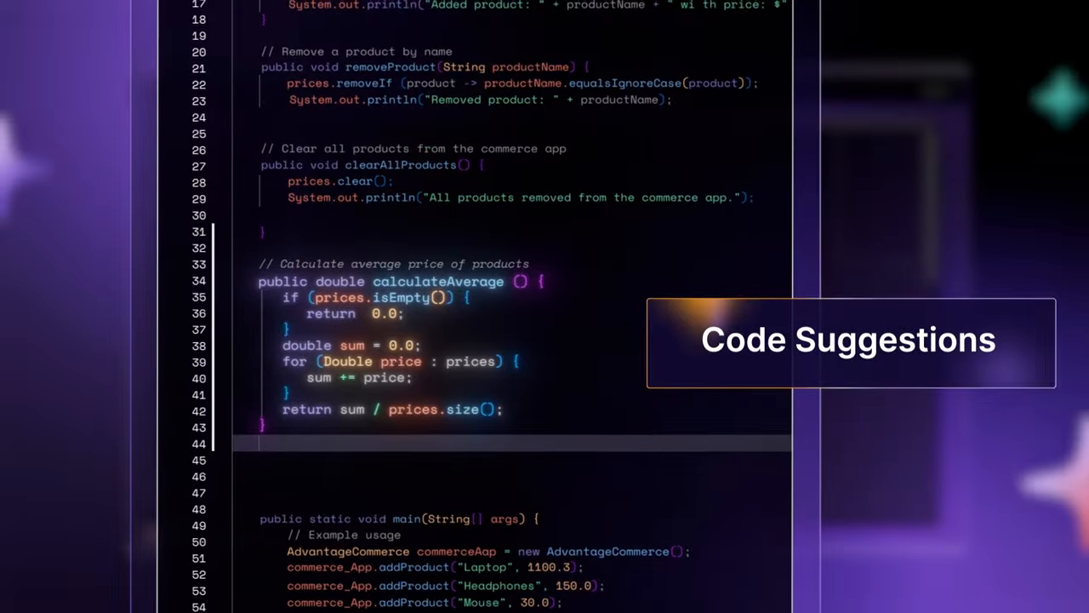
Step: Below clearAllProducts, type 'public in' to start the calculateAverage method via Code Suggestions
scroll("down", 3)
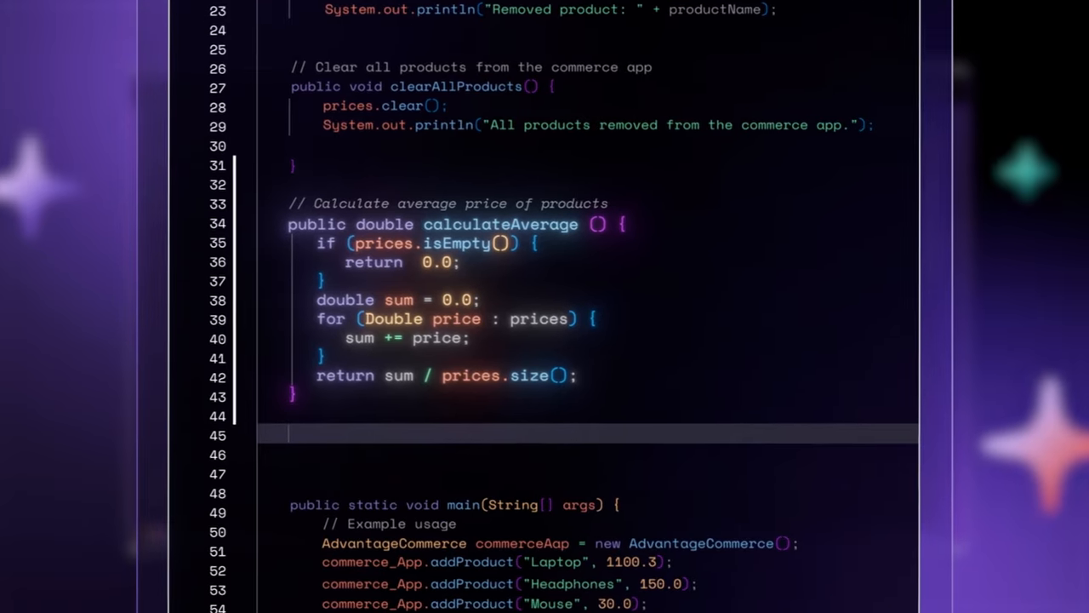
type("public in")
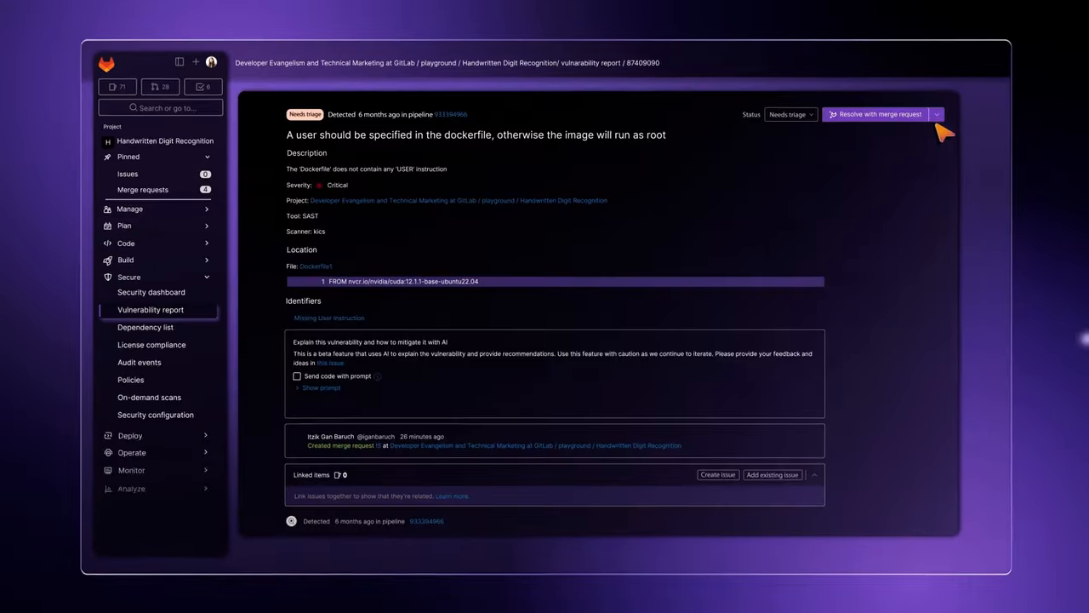
Step: Ask Duo to explain the Dockerfile run-as-root vulnerability
left_click(936, 114)
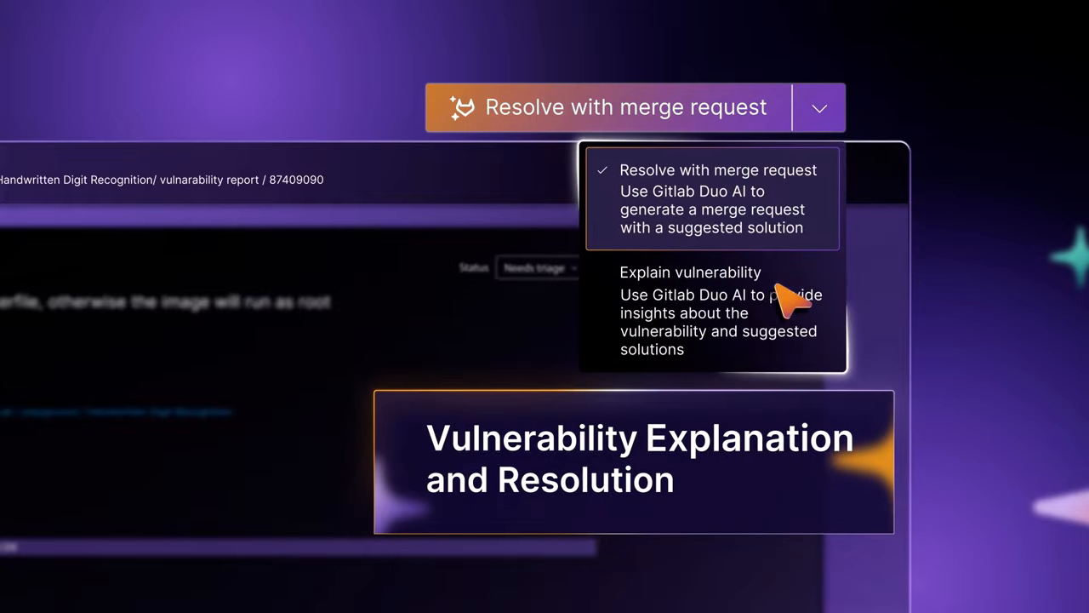
left_click(690, 311)
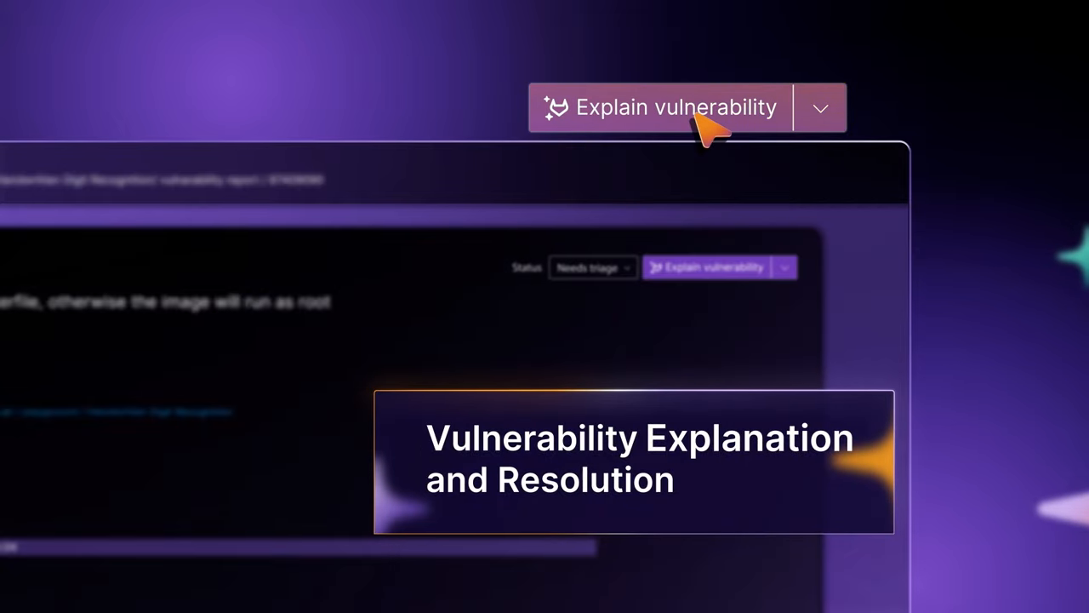
left_click(673, 106)
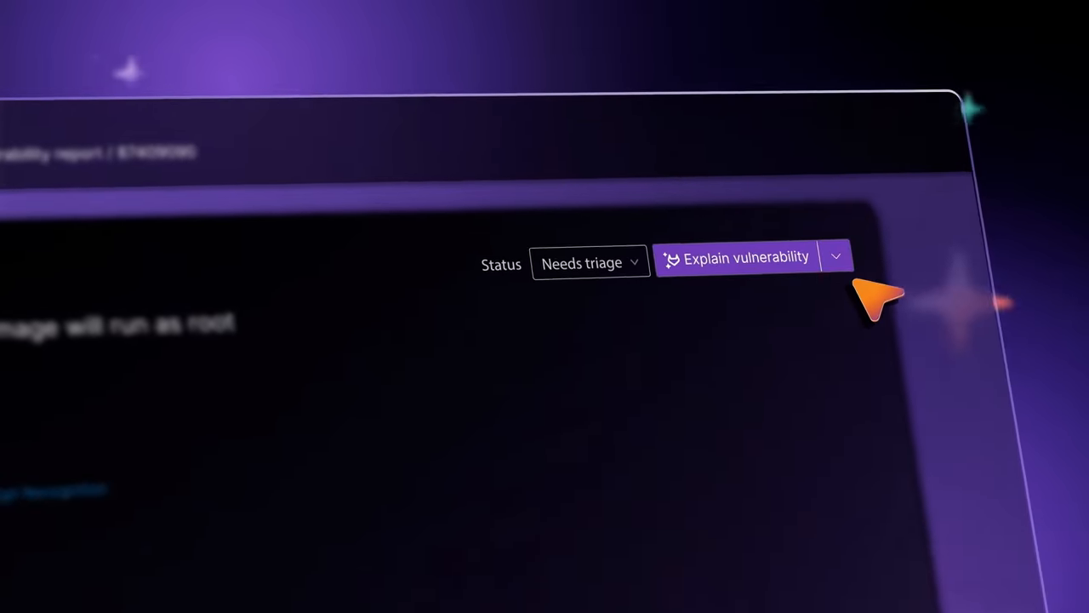
Step: Resolve the vulnerability with an AI-generated merge request containing the suggested patch
left_click(836, 257)
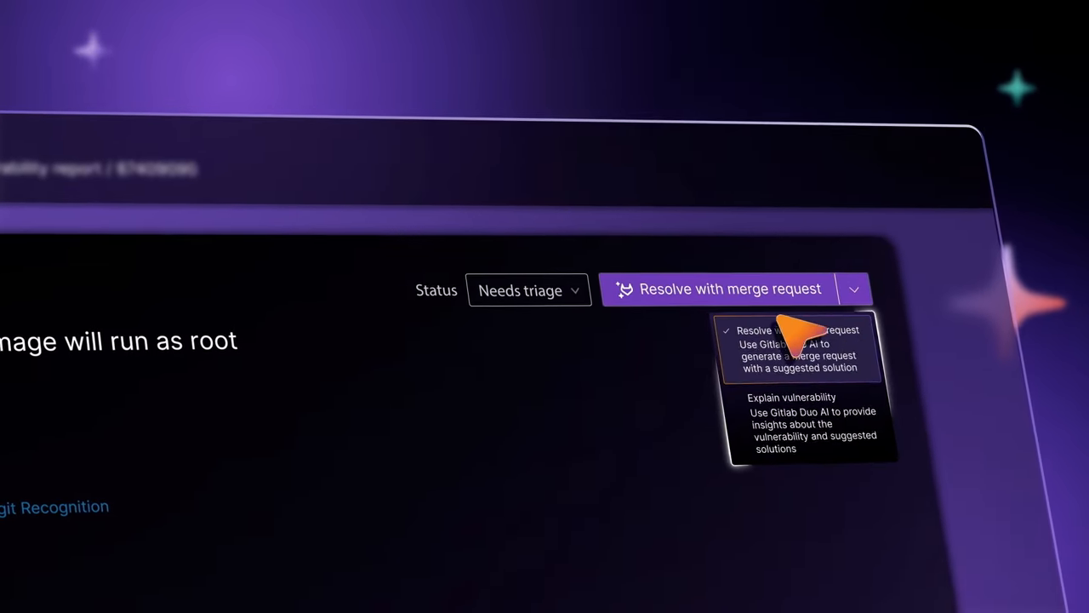
left_click(798, 349)
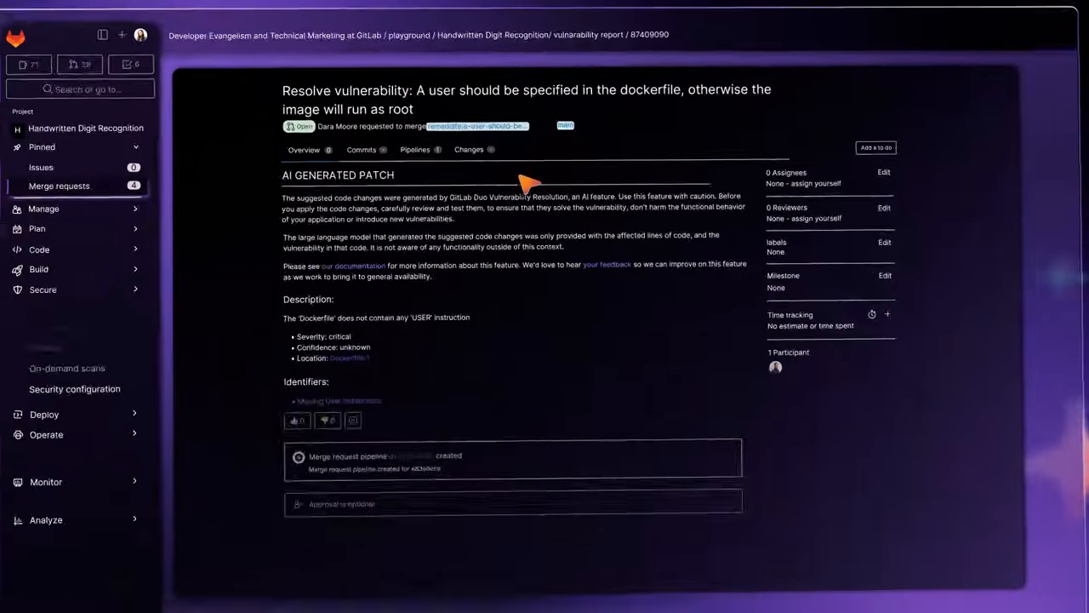
left_click(469, 149)
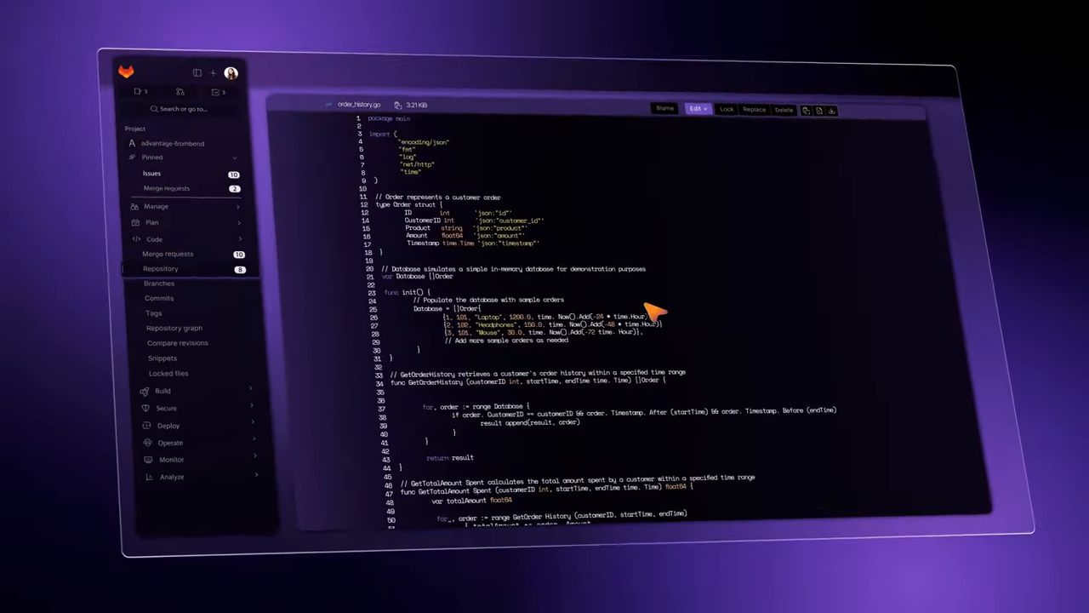
scroll("down", 3)
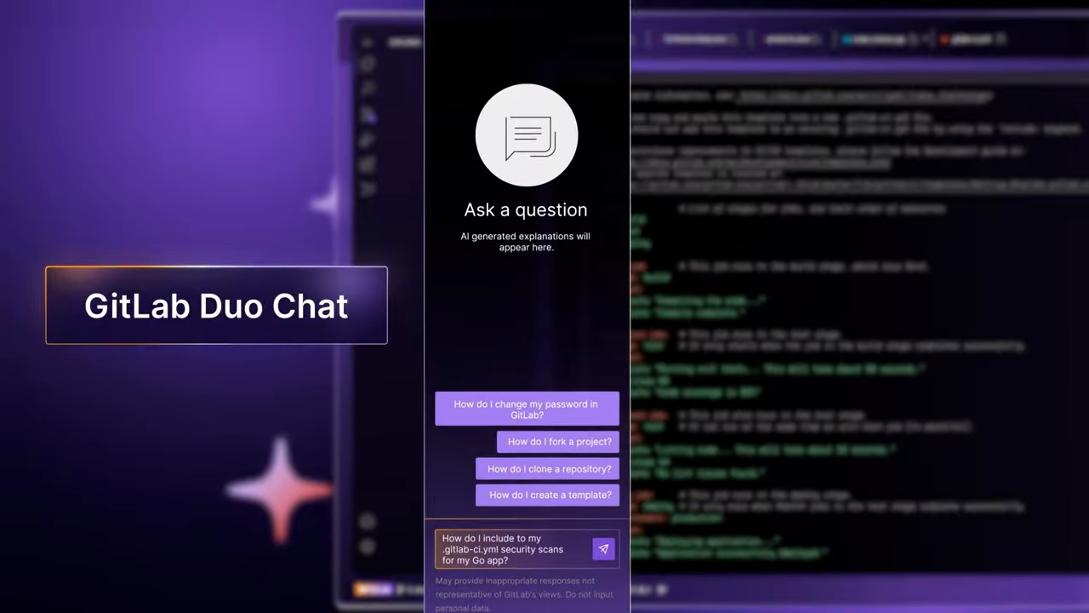
Step: Send Duo Chat the question about adding security scans for the Go app to .gitlab-ci.yml
left_click(603, 548)
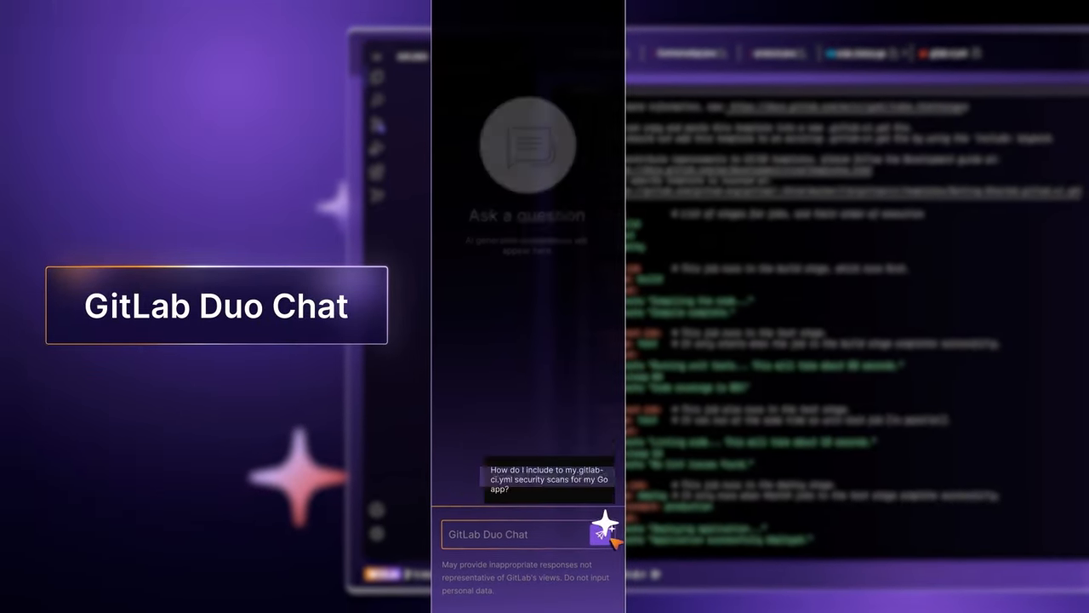
left_click(609, 523)
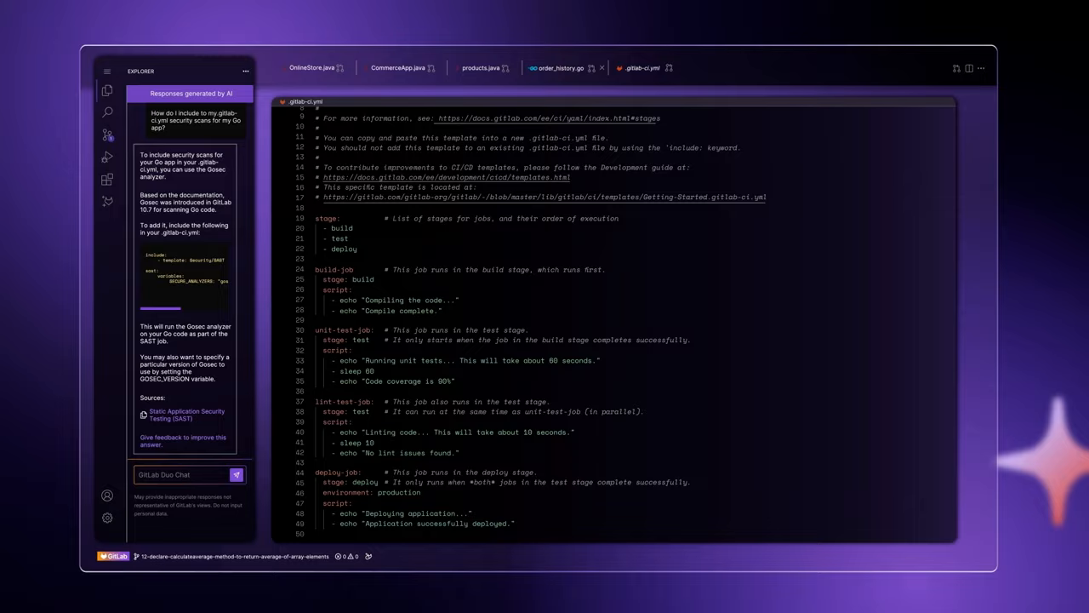